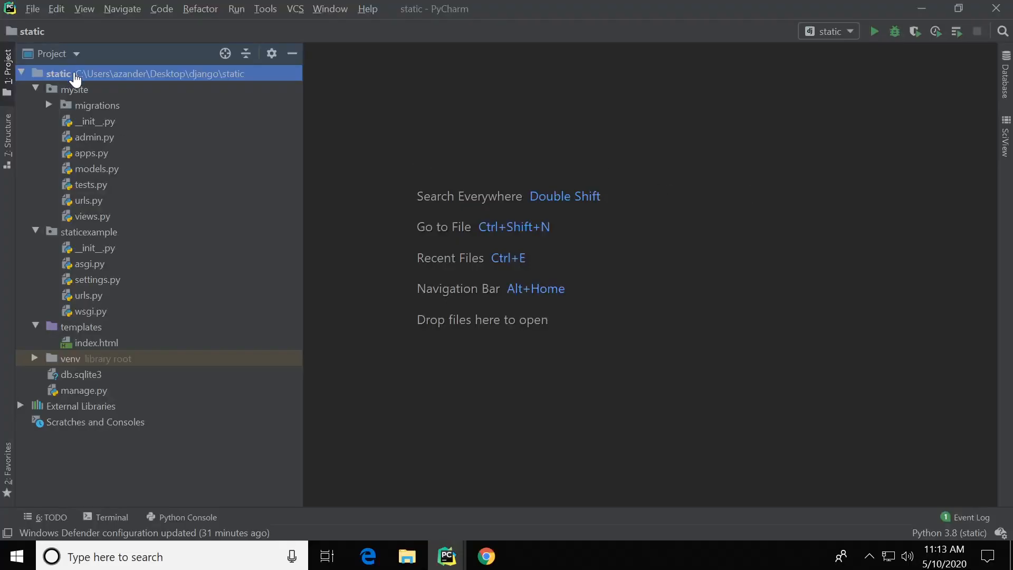
# Step: Create a new directory named static under the project root
pyautogui.rightClick(74, 73)
pyautogui.write('s')
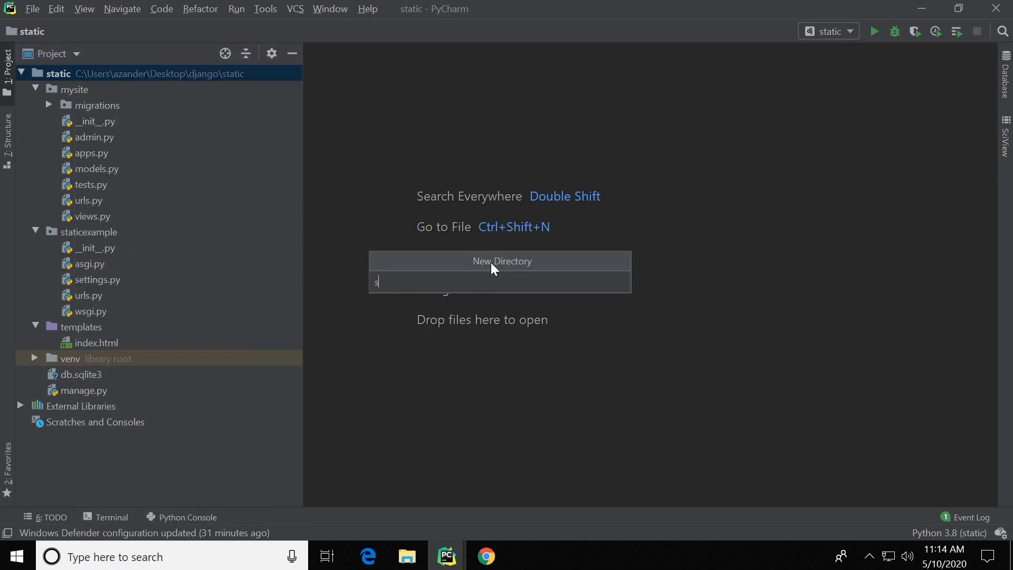
pyautogui.write('tatic')
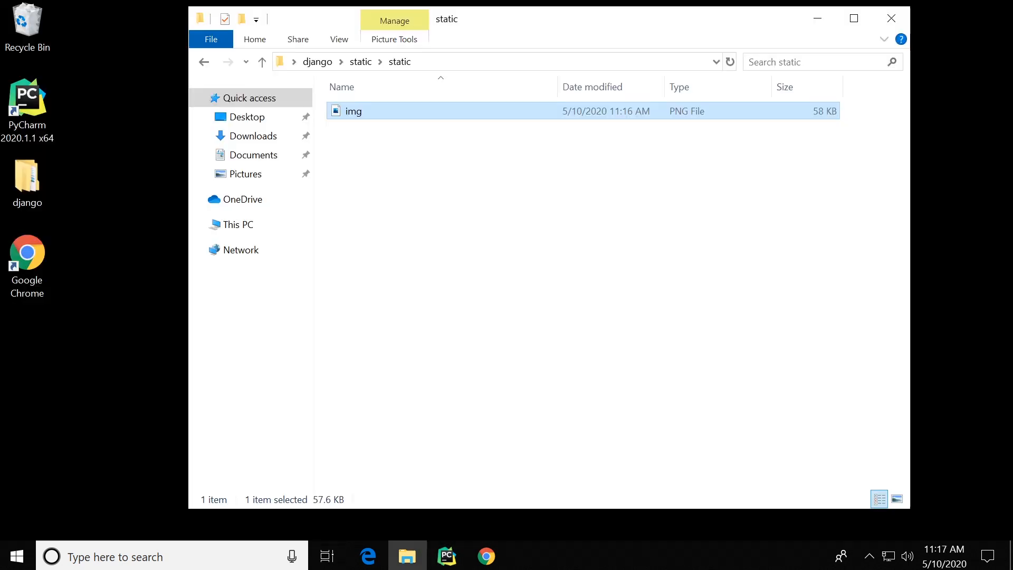
pyautogui.moveTo(479, 220)
pyautogui.write('css')
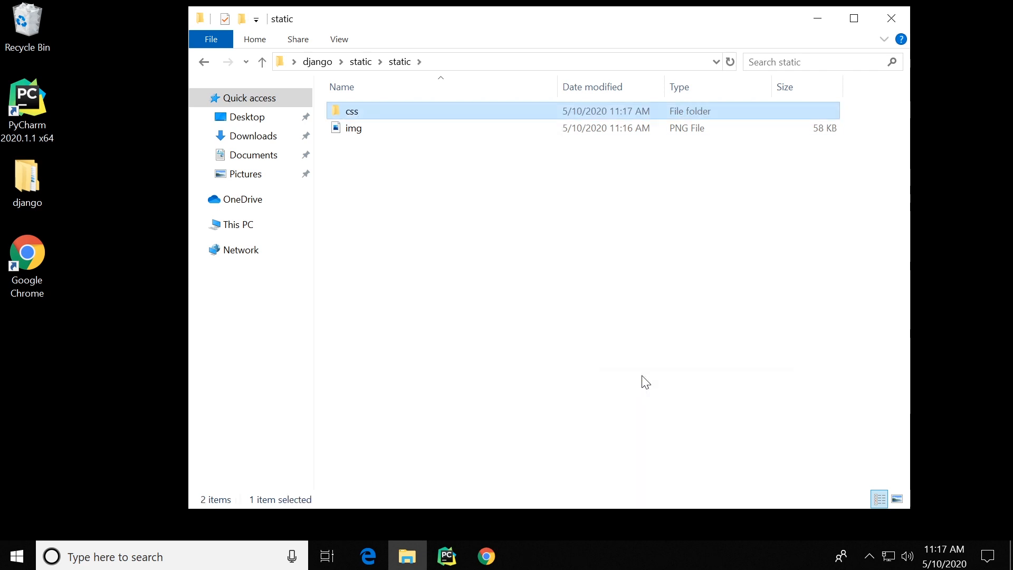
# Step: Add a css folder beside img.png inside the static folder
pyautogui.click(446, 557)
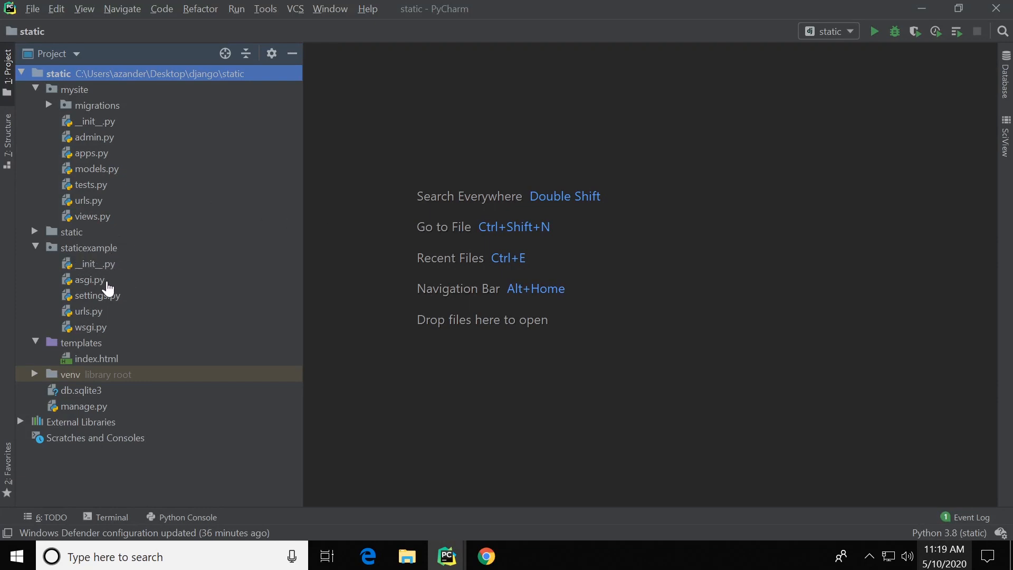
# Step: Define STATICFILES_DIRS as os.path.join(BASE_DIR, "static") in settings.py and reveal static's contents
pyautogui.doubleClick(96, 296)
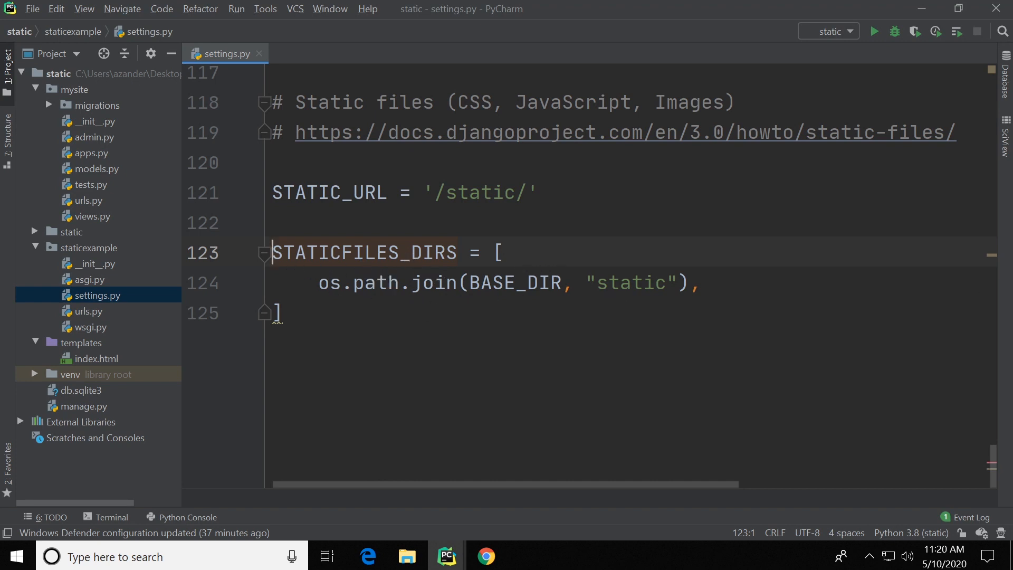
pyautogui.moveTo(517, 394)
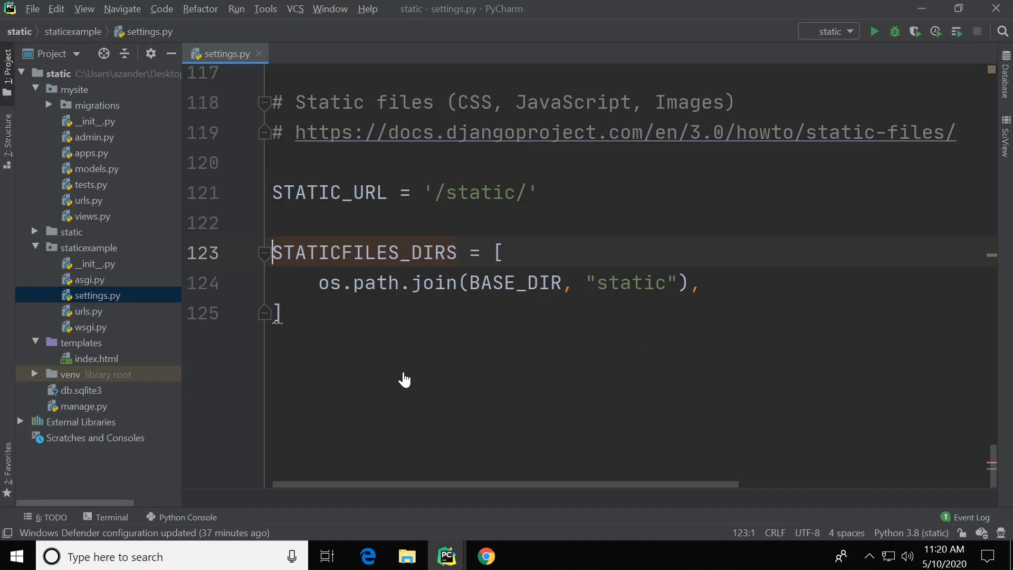
pyautogui.moveTo(412, 334)
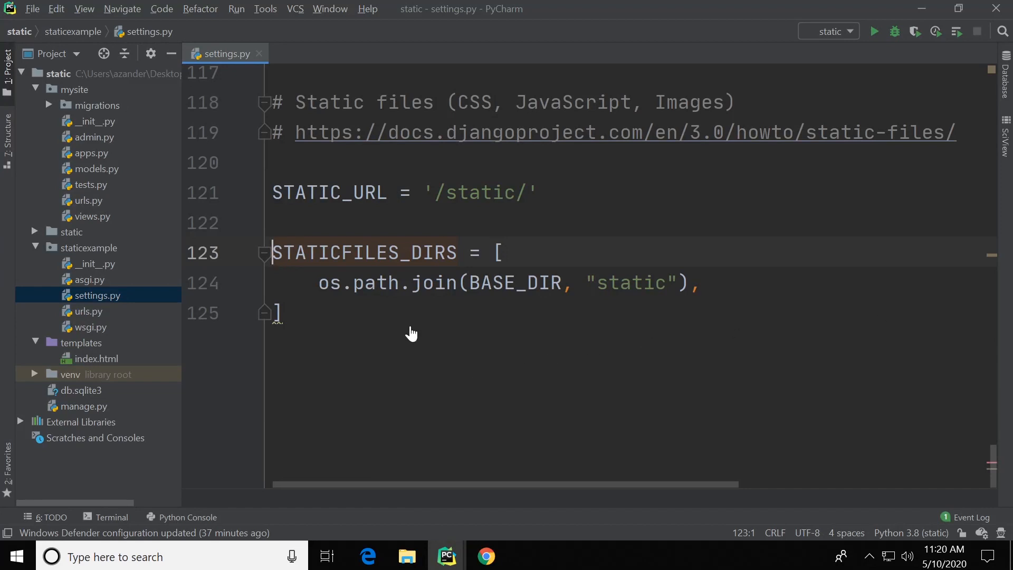
pyautogui.moveTo(323, 296)
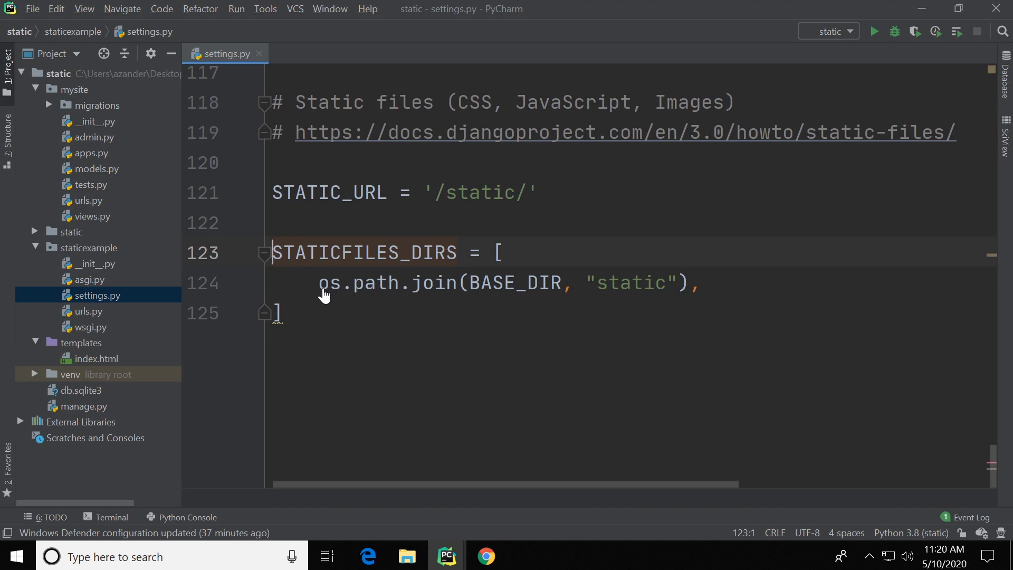
pyautogui.moveTo(364, 303)
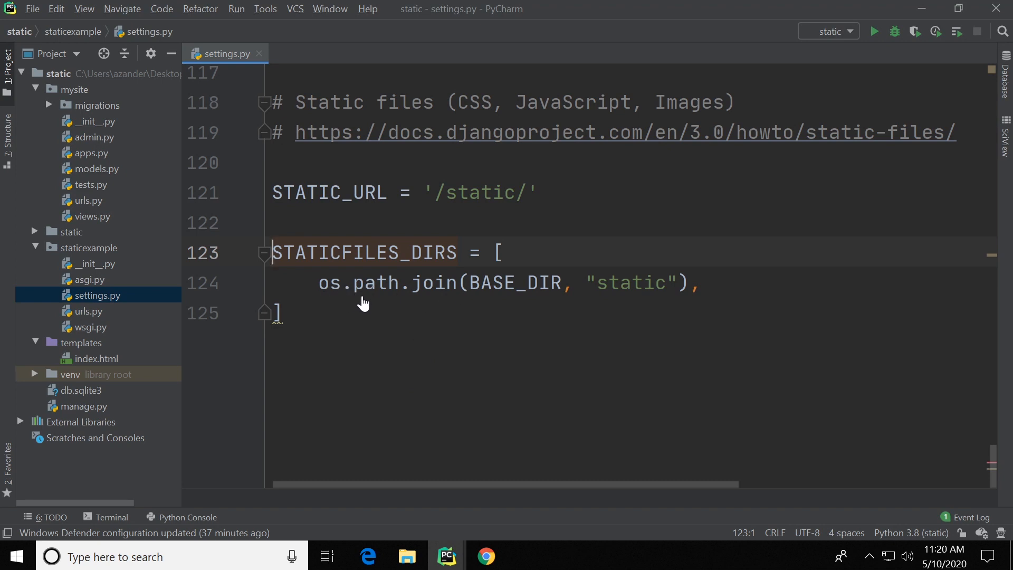
pyautogui.moveTo(477, 291)
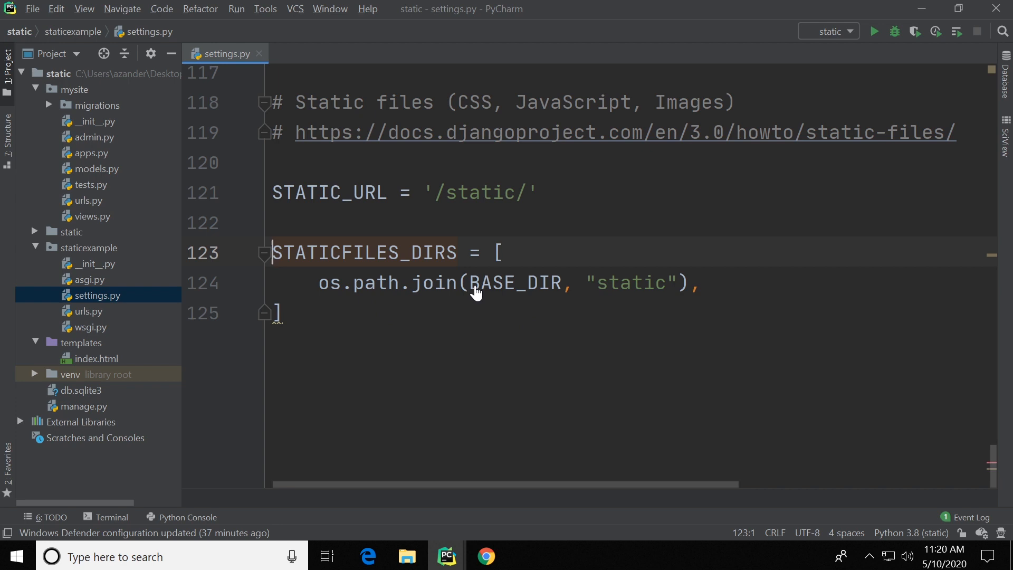
pyautogui.moveTo(552, 292)
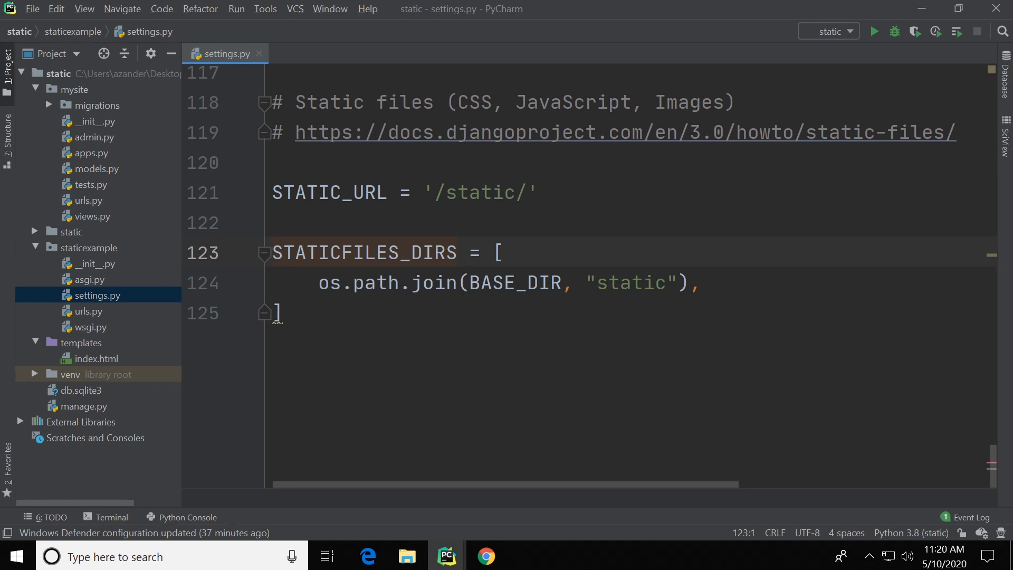
pyautogui.moveTo(646, 289)
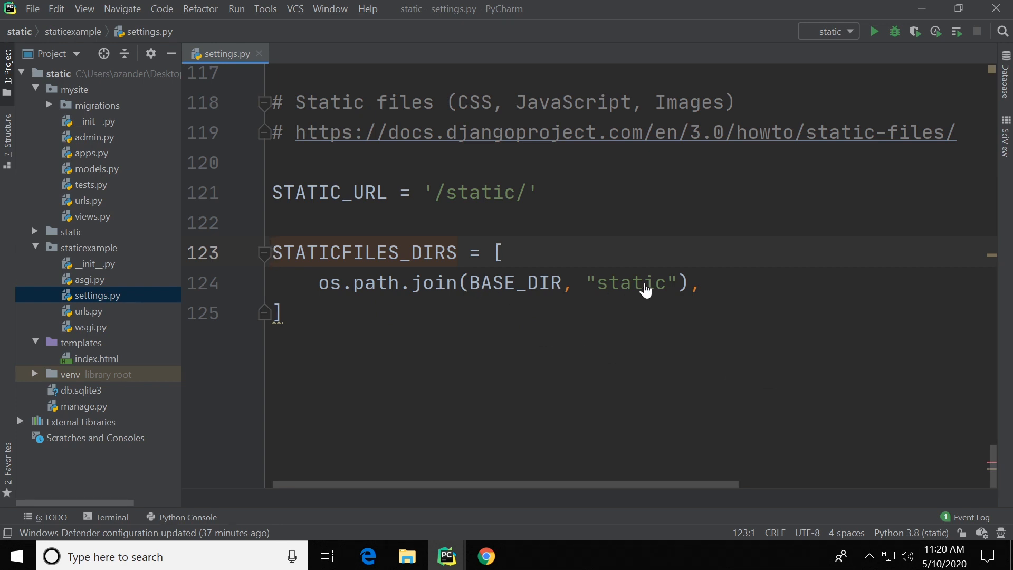
pyautogui.moveTo(62, 238)
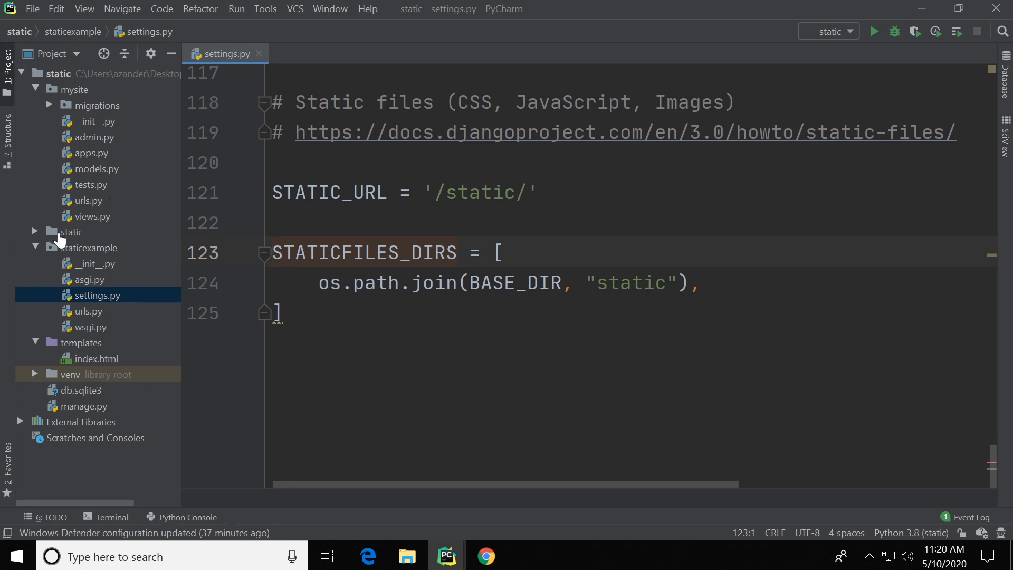
pyautogui.click(35, 232)
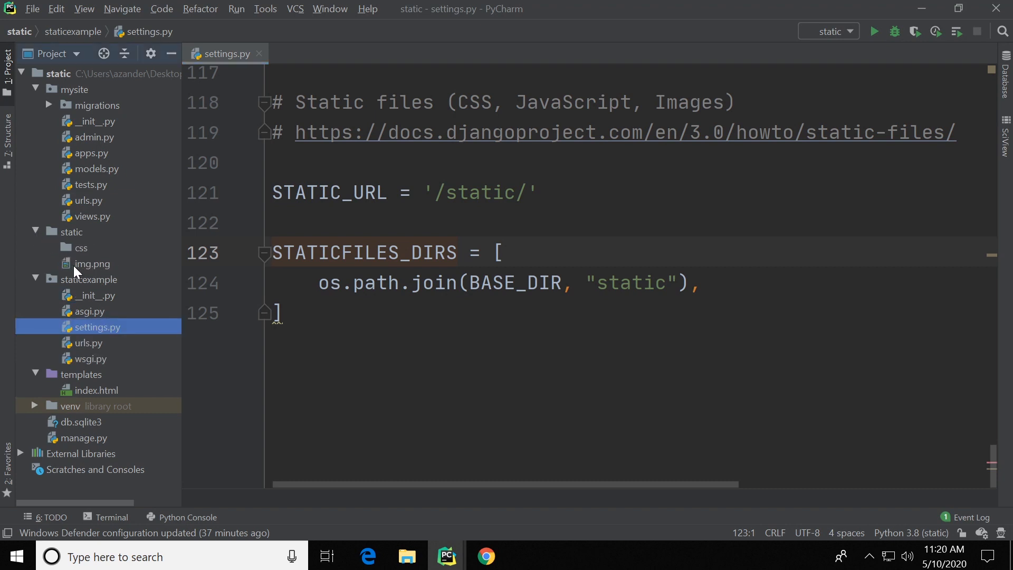
pyautogui.moveTo(82, 270)
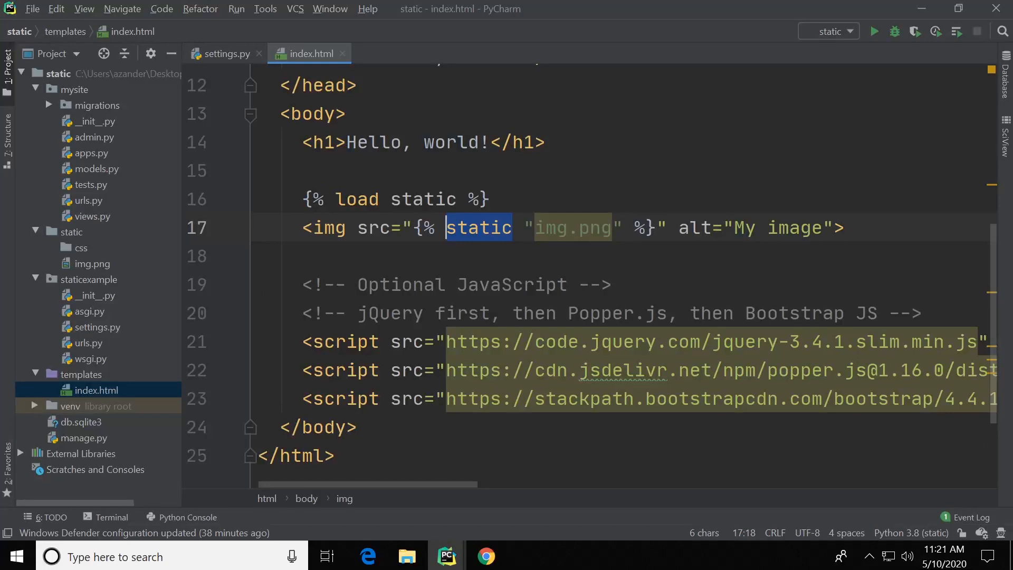
pyautogui.moveTo(255, 273)
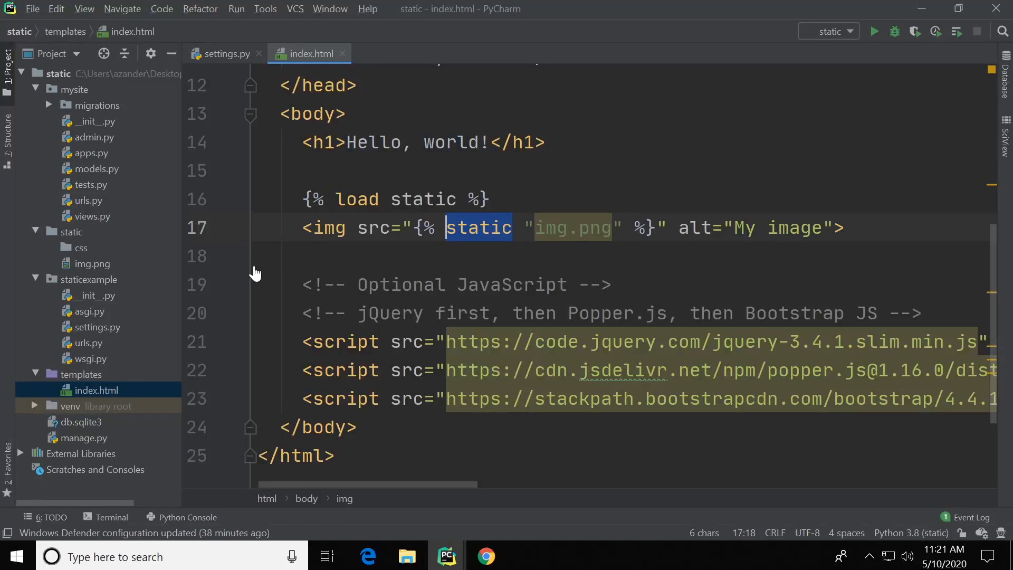
pyautogui.moveTo(77, 270)
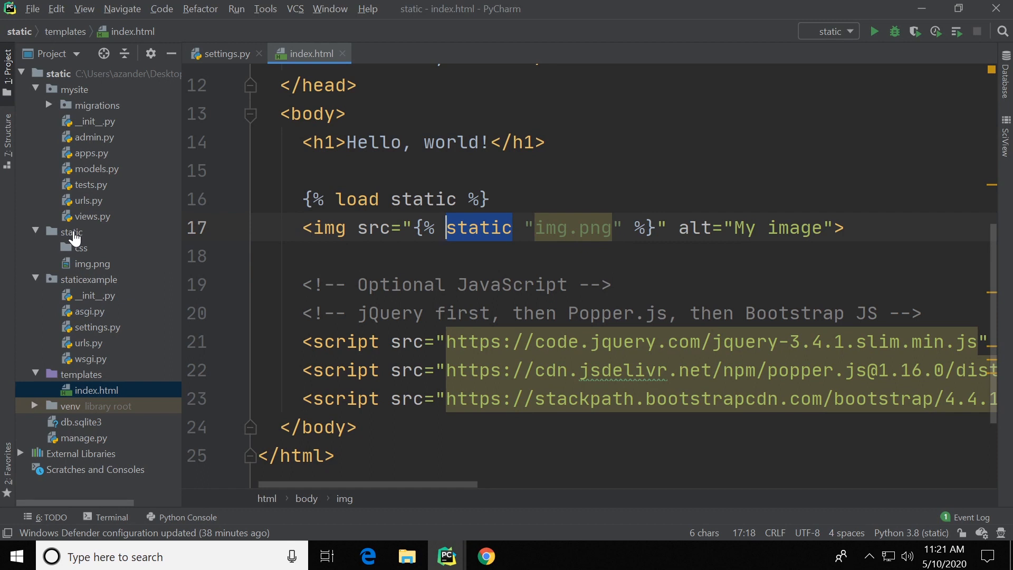
pyautogui.moveTo(98, 393)
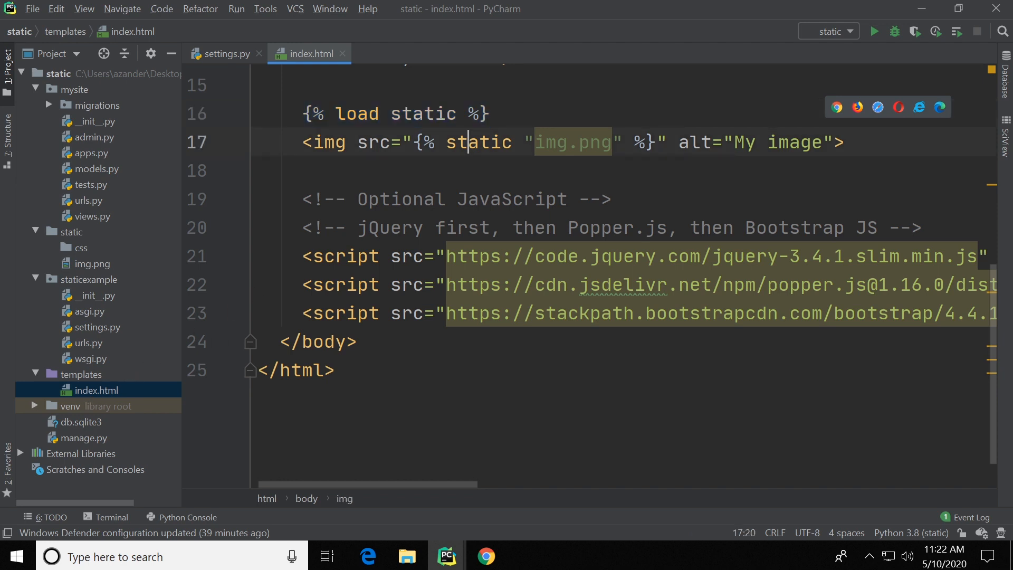
# Step: Add {% load static %} and an img tag for img.png with alt My image to index.html
pyautogui.doubleClick(478, 141)
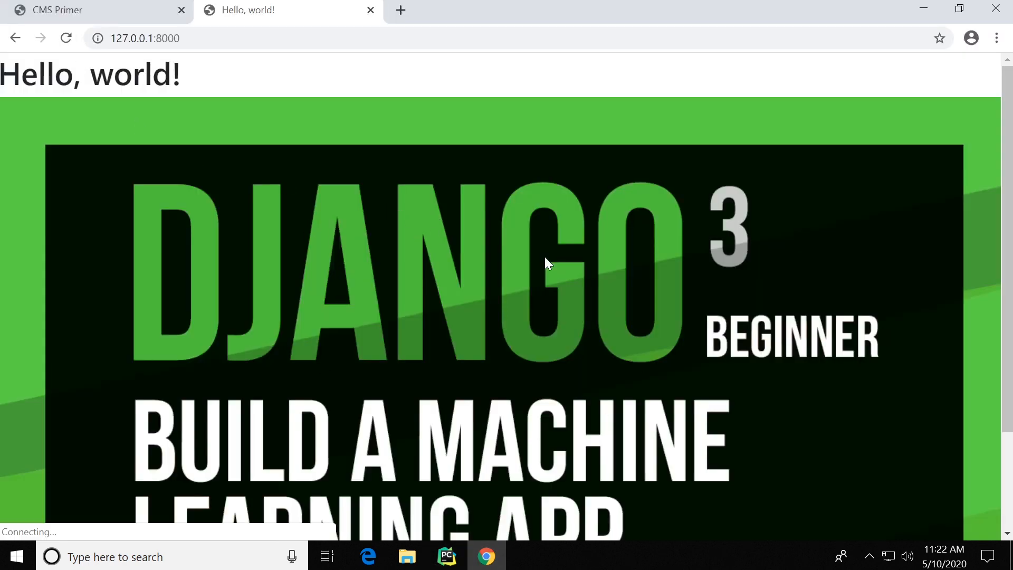
pyautogui.moveTo(425, 271)
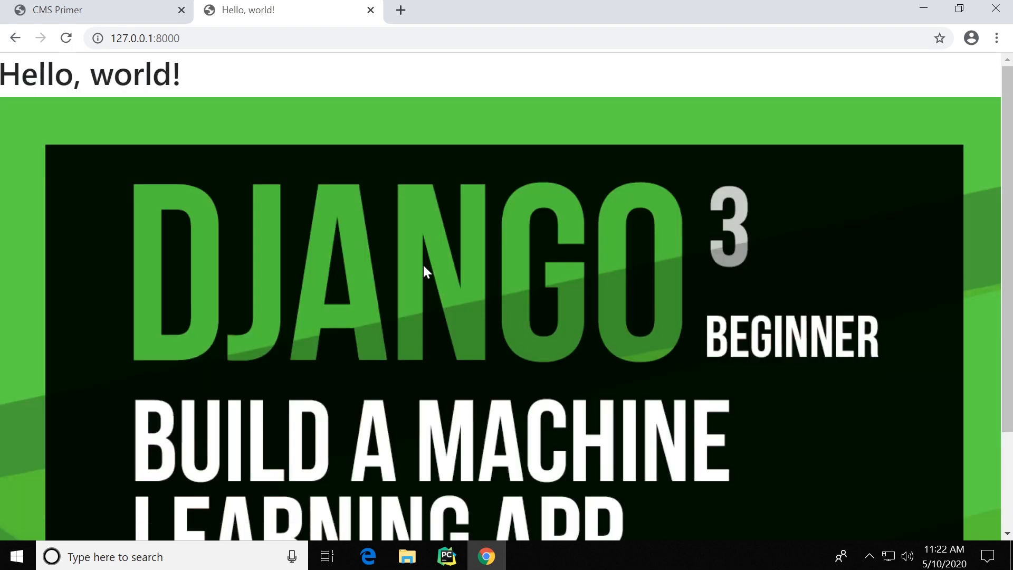
pyautogui.click(447, 557)
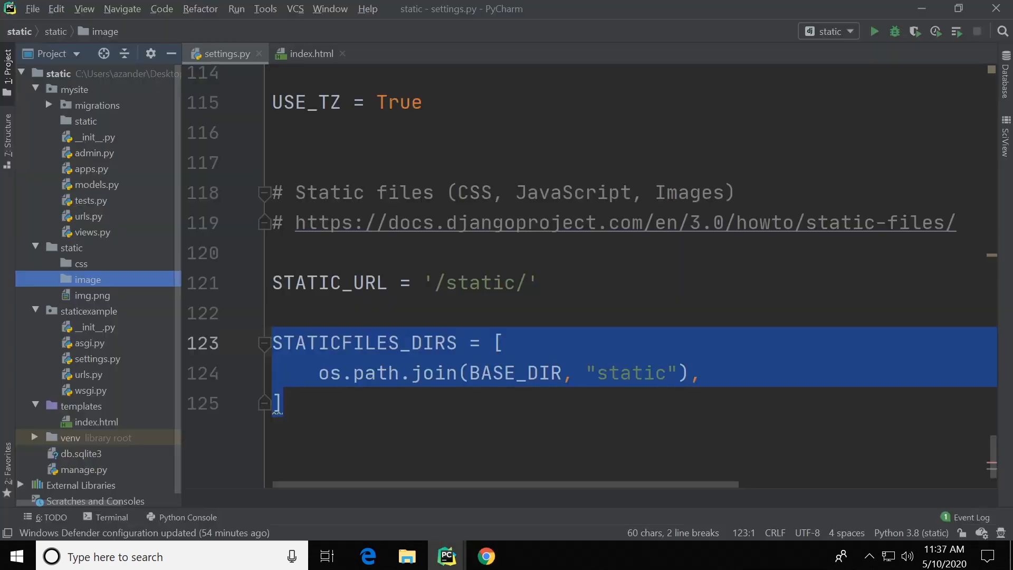
# Step: Move img.png into static/image via the Refactor dialog and check the folder's contents
pyautogui.click(87, 279)
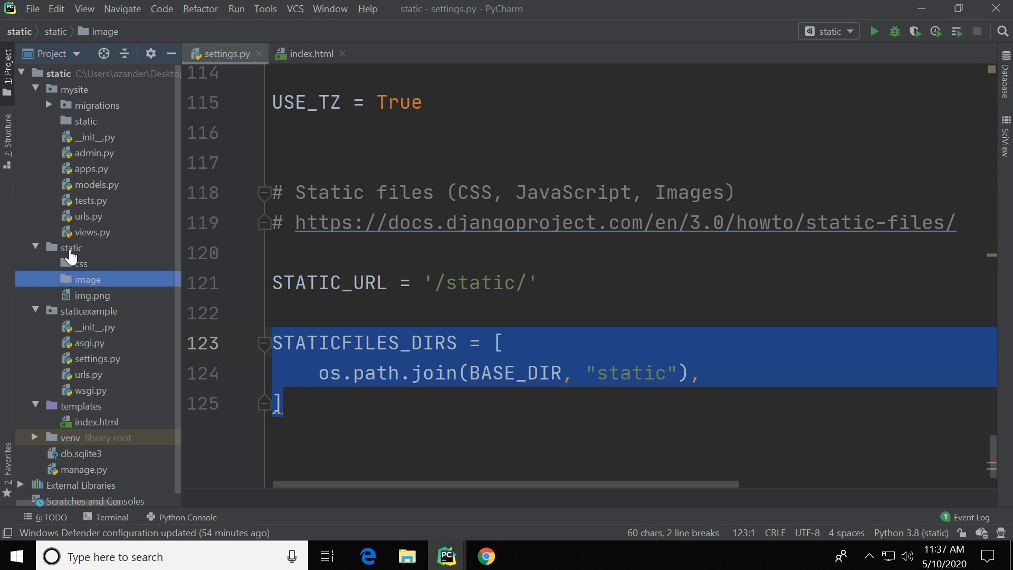
pyautogui.click(93, 295)
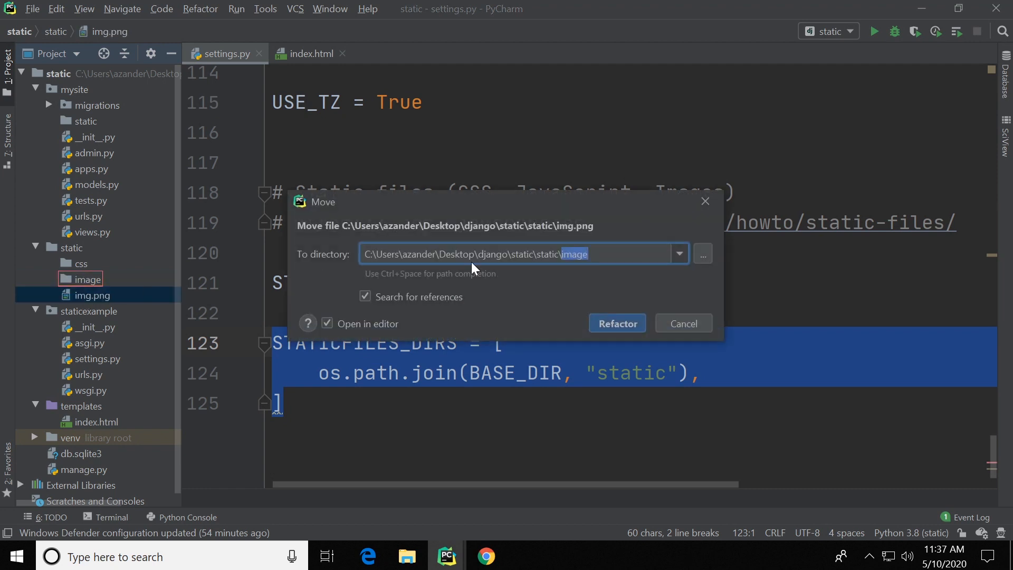
pyautogui.click(615, 324)
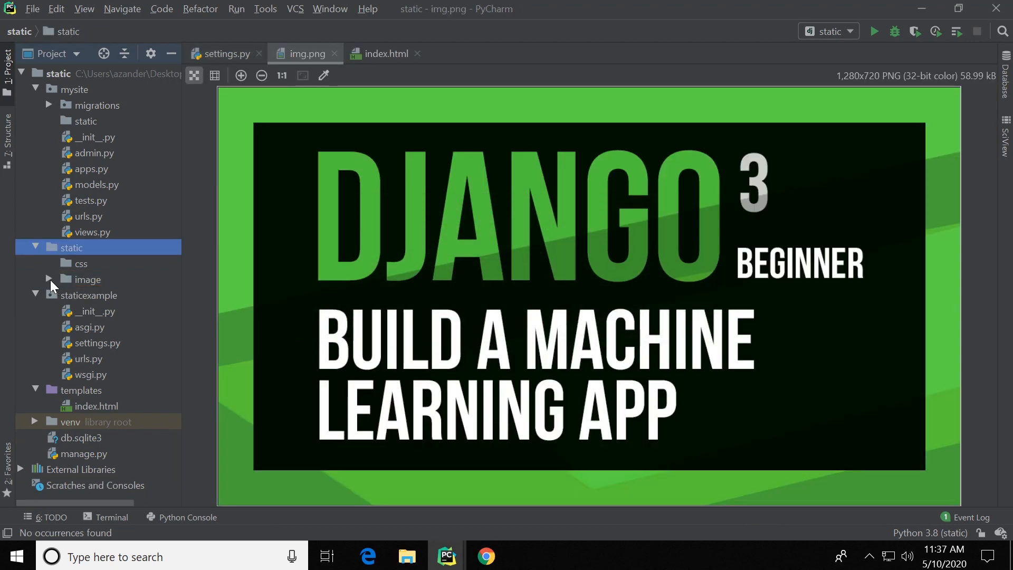
pyautogui.click(68, 279)
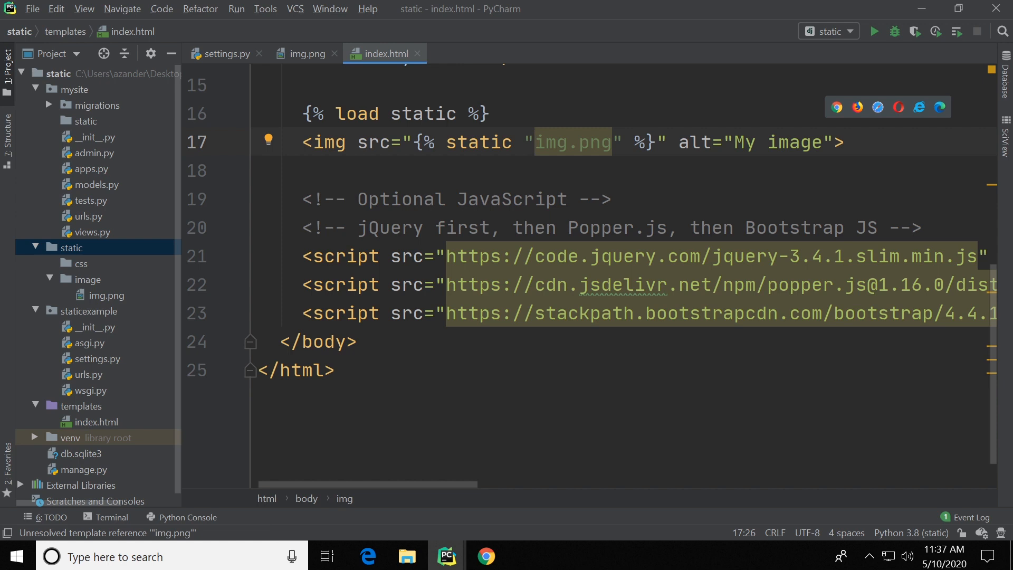
# Step: Prefix the static tag path with image/ so it reads image/img.png
pyautogui.write('/')
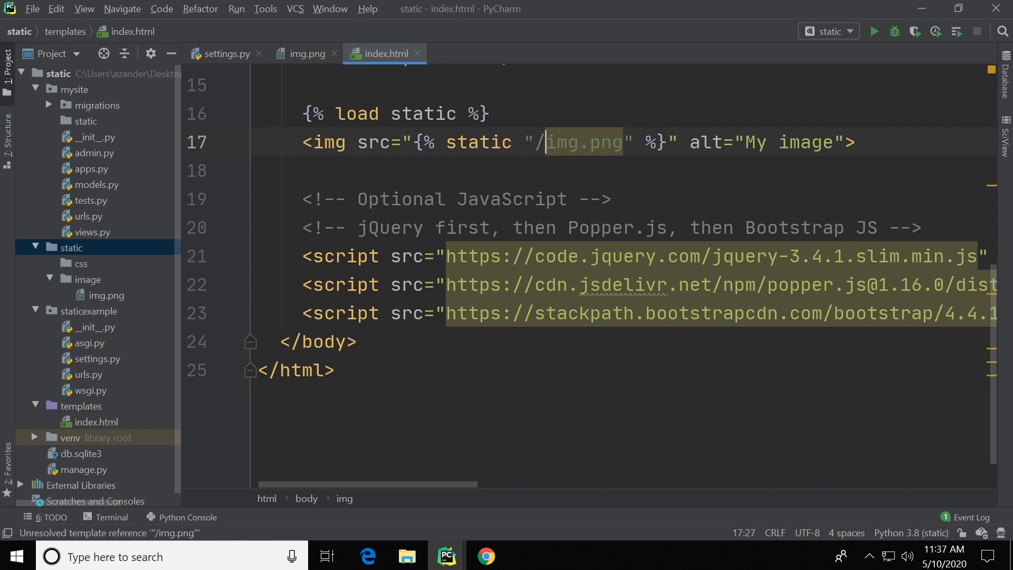
pyautogui.write('image.')
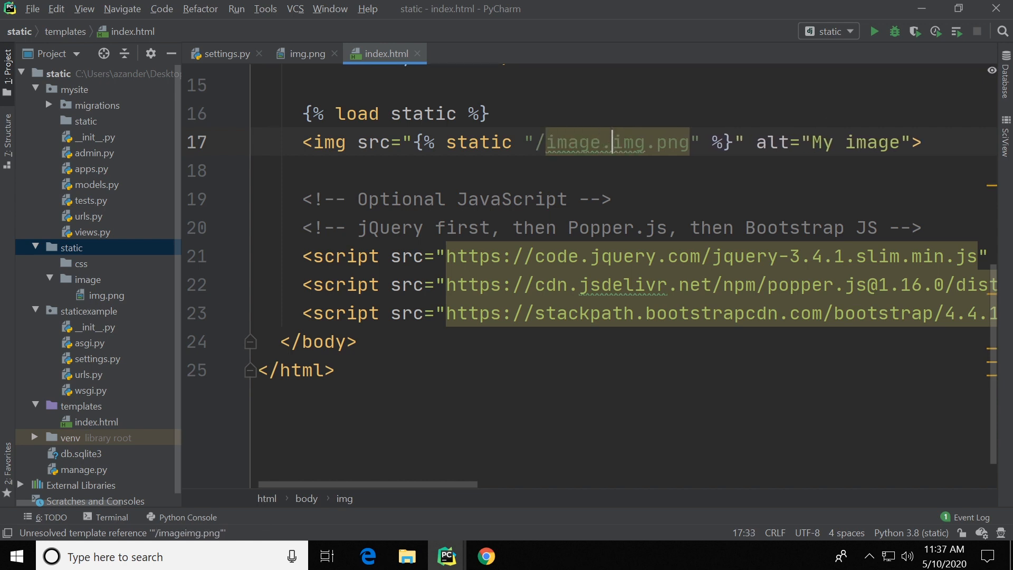
pyautogui.write('/')
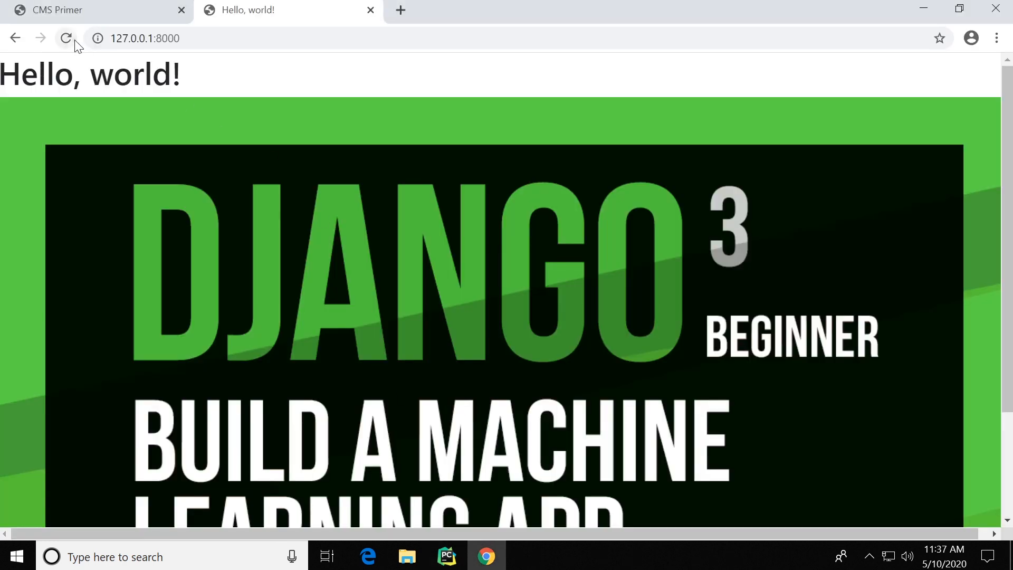
# Step: Reload the 127.0.0.1:8000 page to confirm the image still shows
pyautogui.click(65, 38)
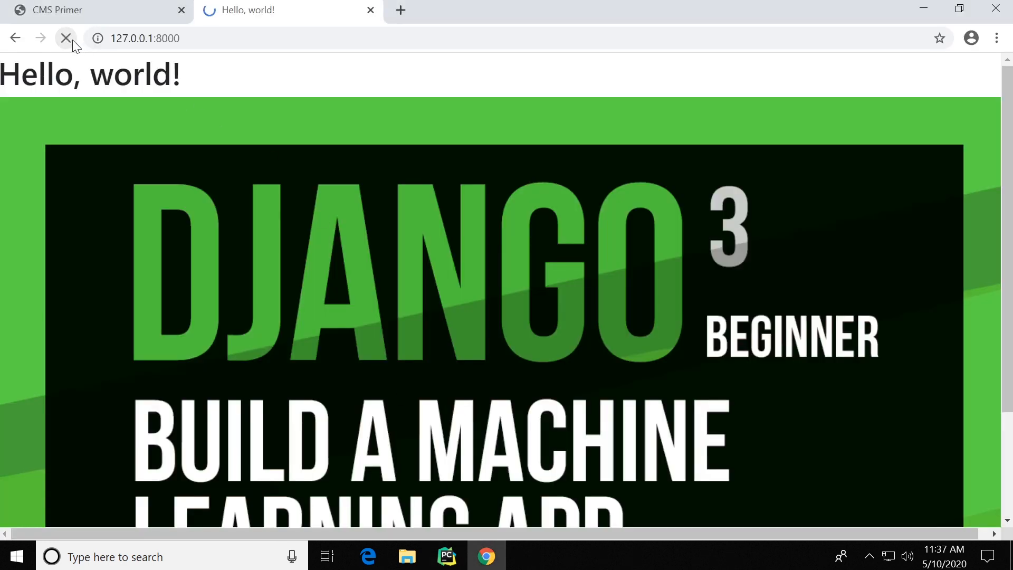
pyautogui.click(65, 38)
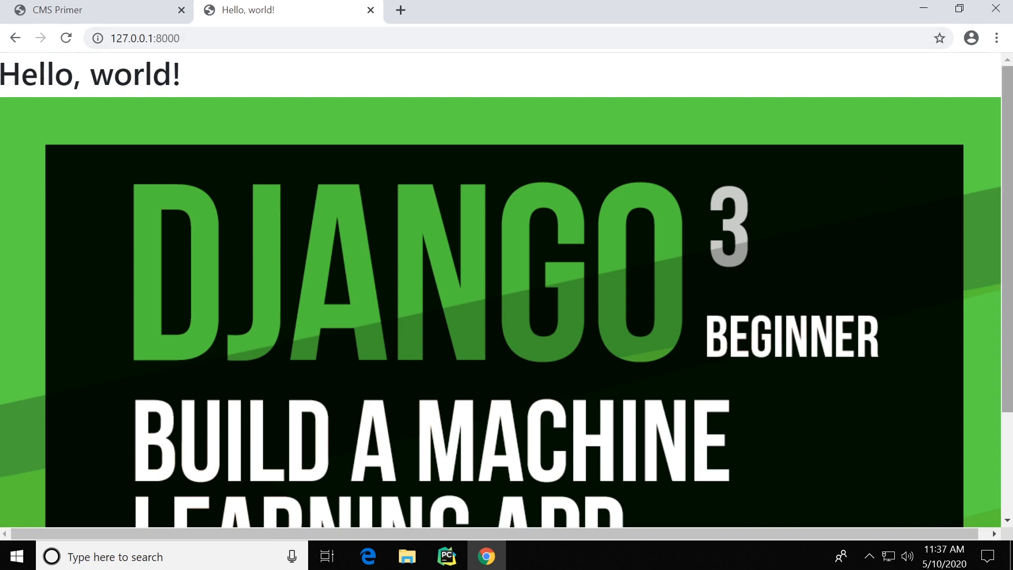